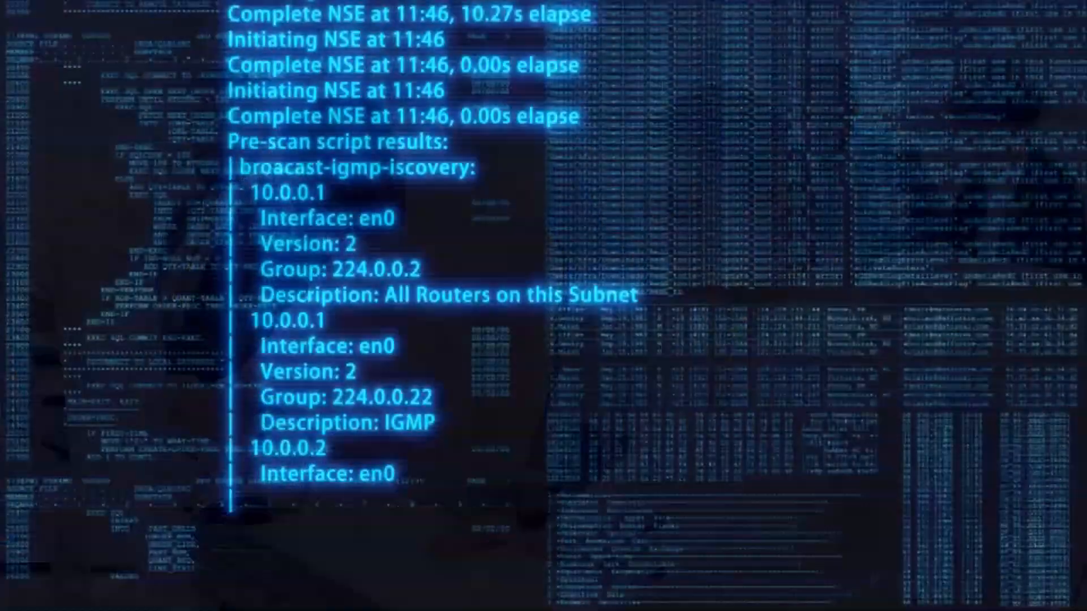
scroll("down", 3)
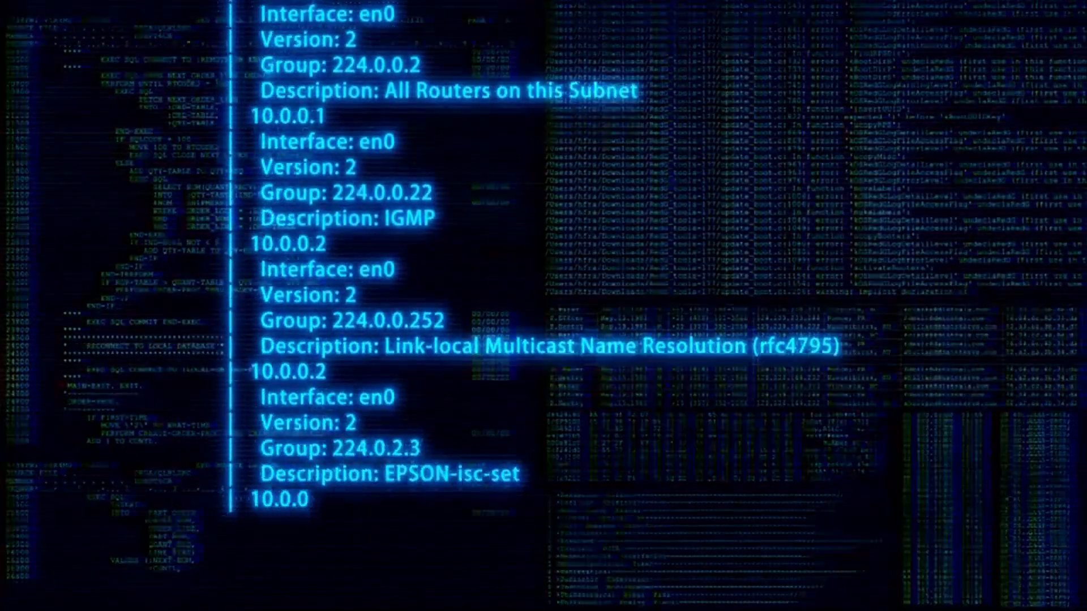